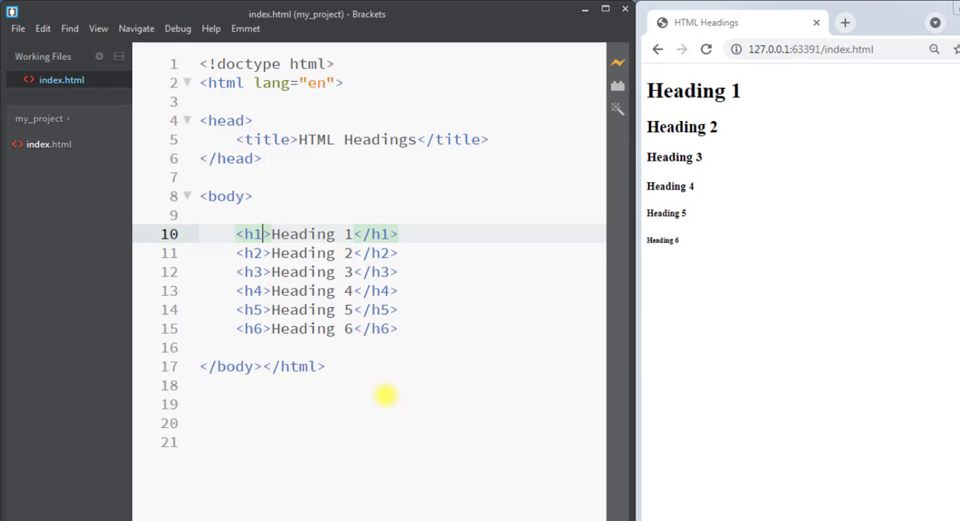
Add style="font-size: 20px;" inside the <h1> tag using code hints
{"action": "type", "text": "style=\""}
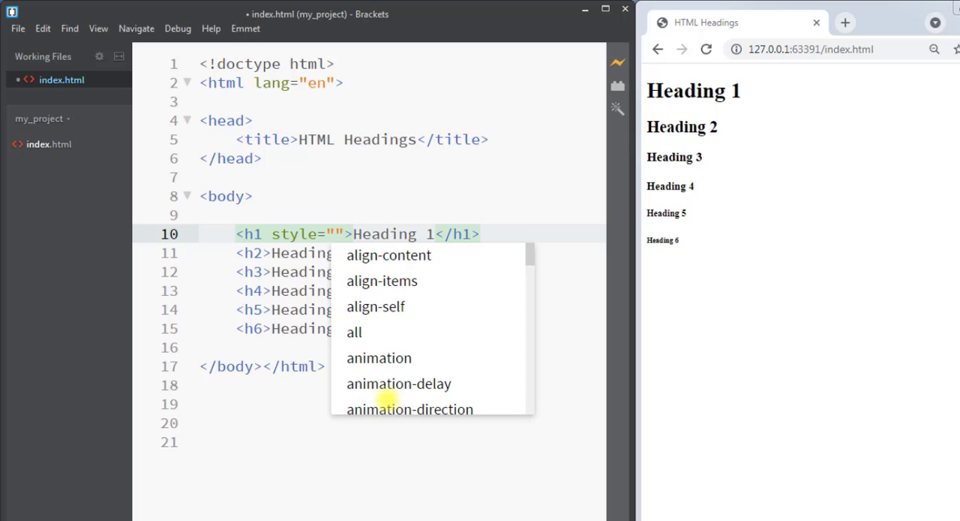
{"action": "type", "text": "fontsi"}
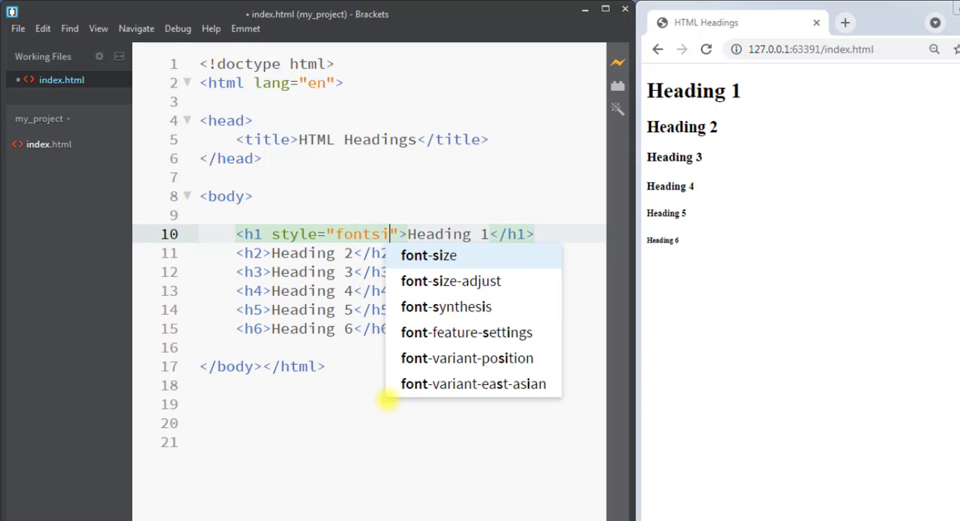
{"action": "left_click", "coordinate": [429, 254]}
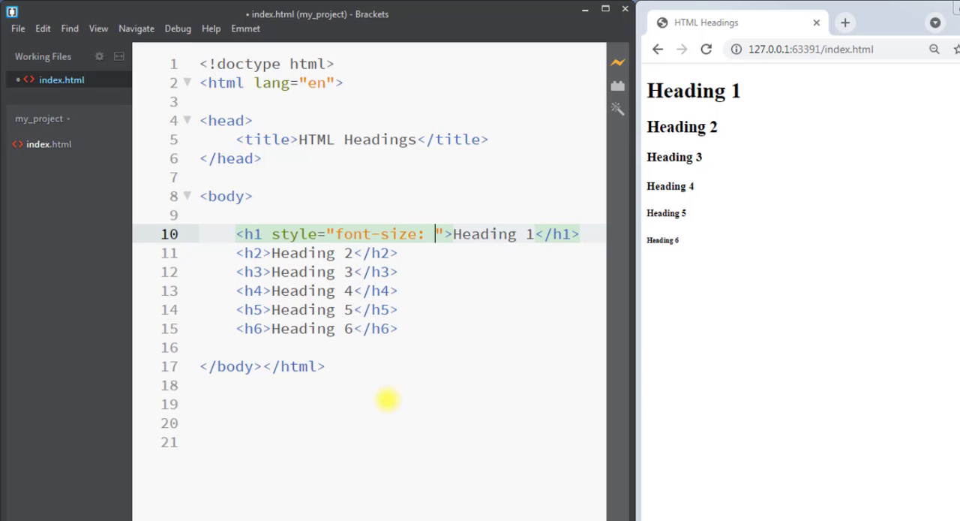
{"action": "type", "text": "20"}
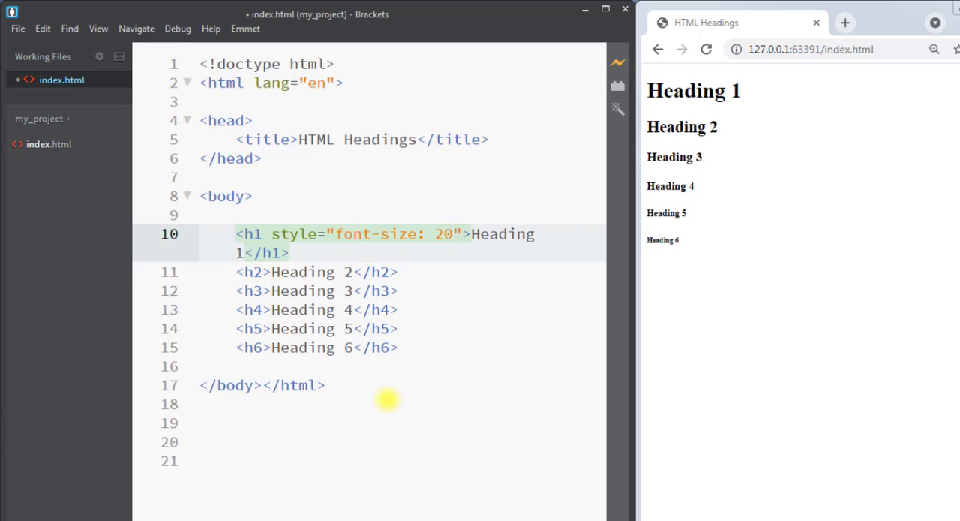
{"action": "type", "text": "px;"}
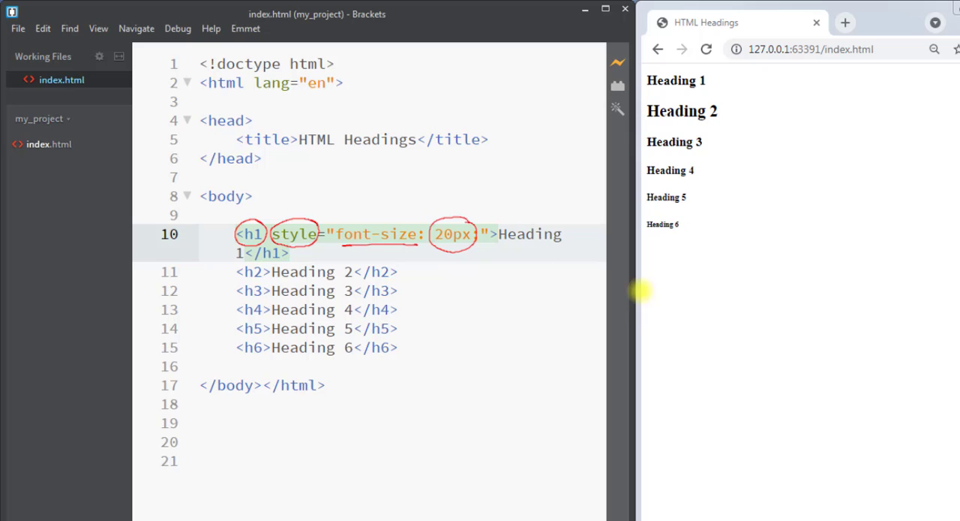
{"action": "mouse_move", "coordinate": [760, 74]}
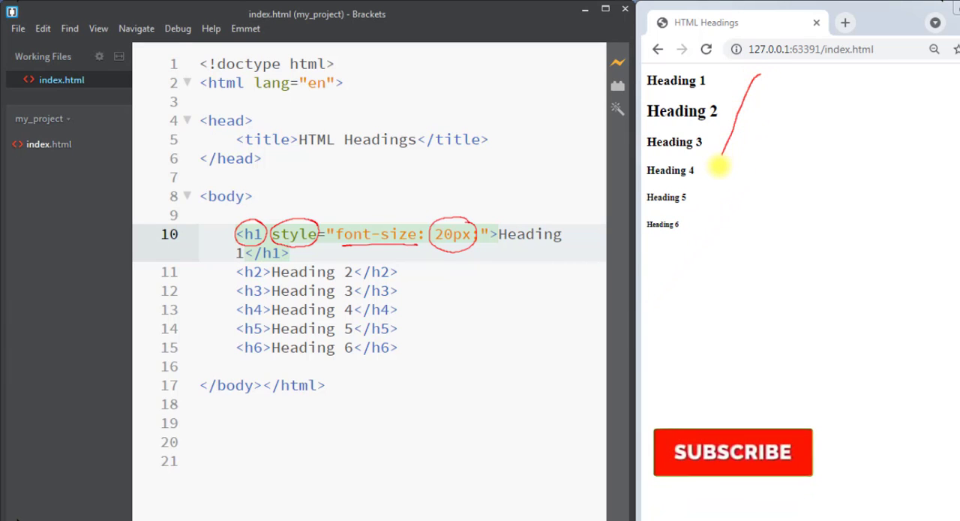
Save index.html and check Heading 1 at 20px in Live Preview
{"action": "left_click", "coordinate": [733, 451]}
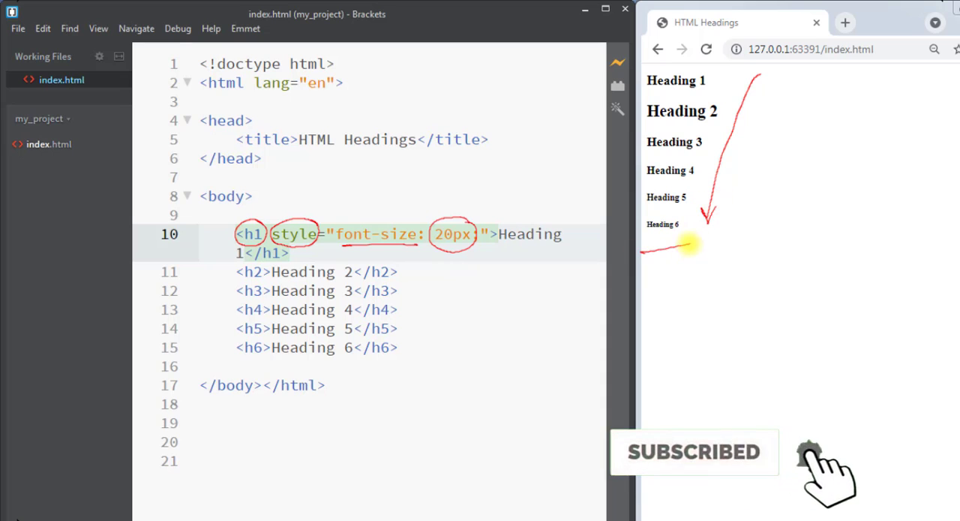